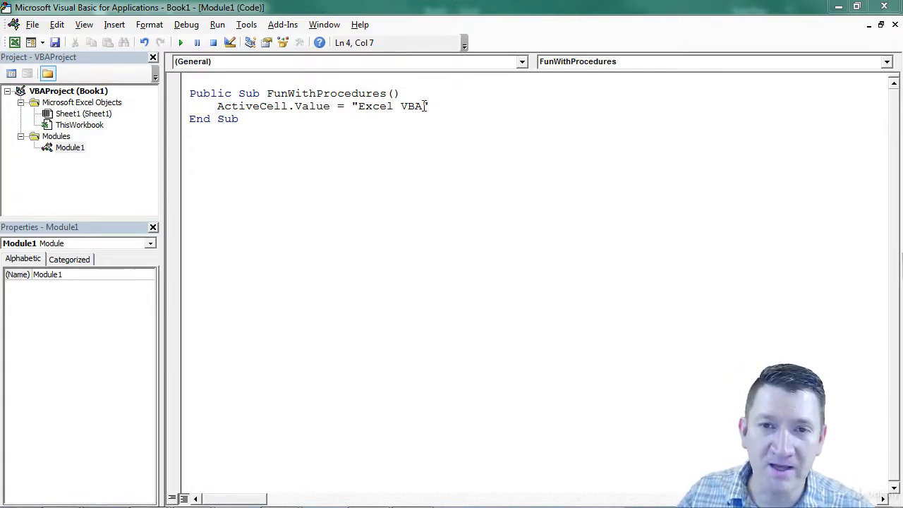
Step: Clear the quoted "Excel VBA" text from the ActiveCell.Value assignment and add blank lines above it
double_click(375, 106)
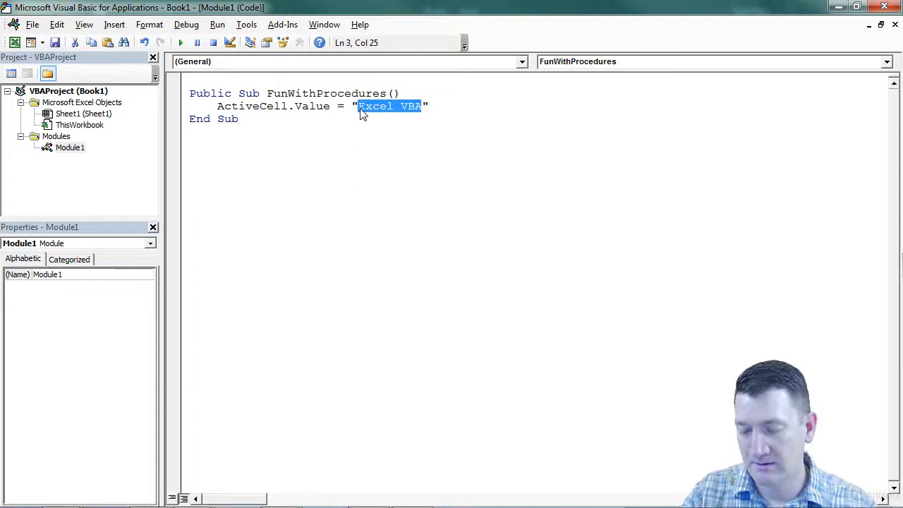
key("Delete")
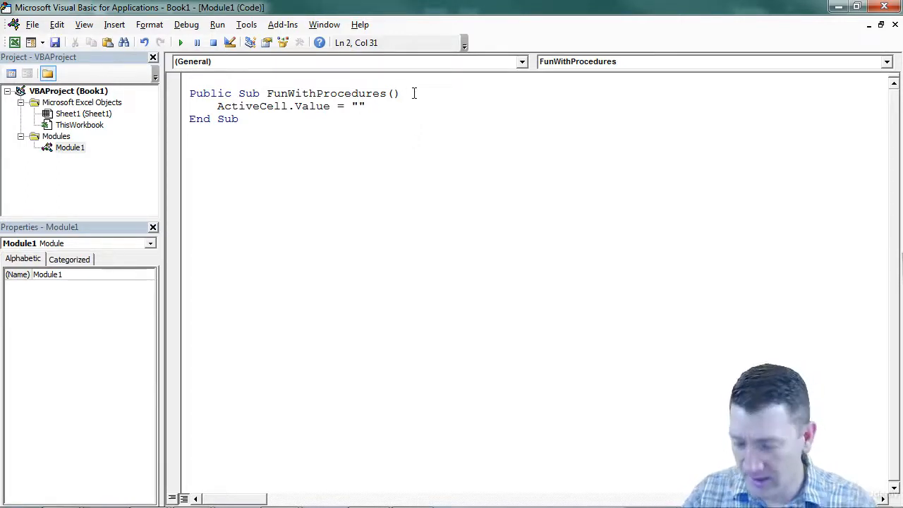
key("Enter")
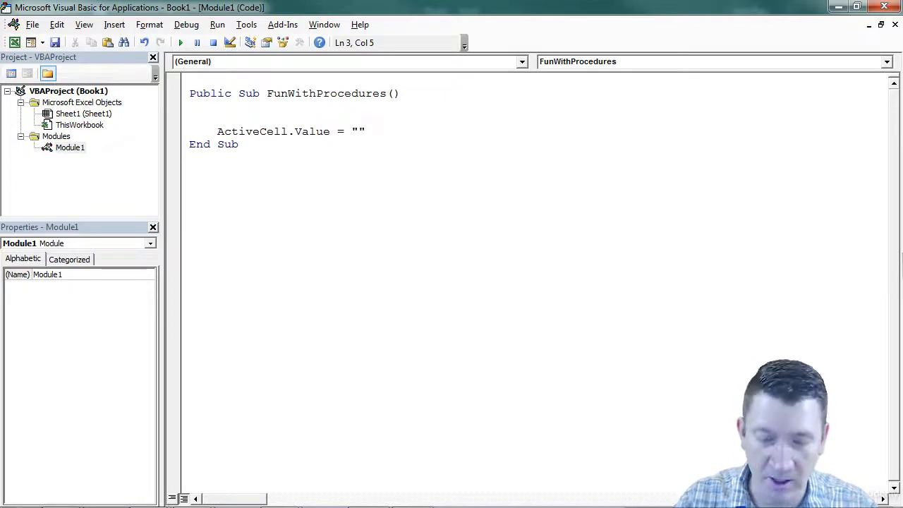
Step: Declare Dim userInput As String at the top of FunWithProcedures
type("dim")
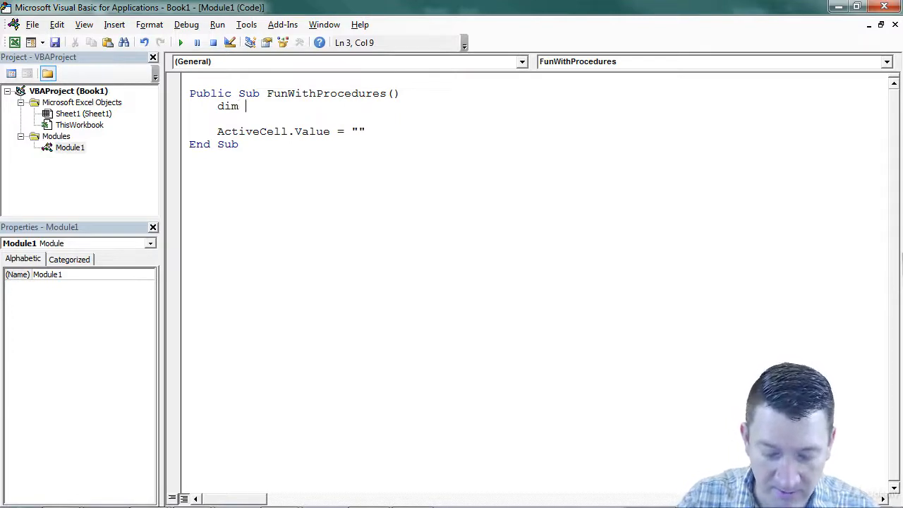
type("userIn")
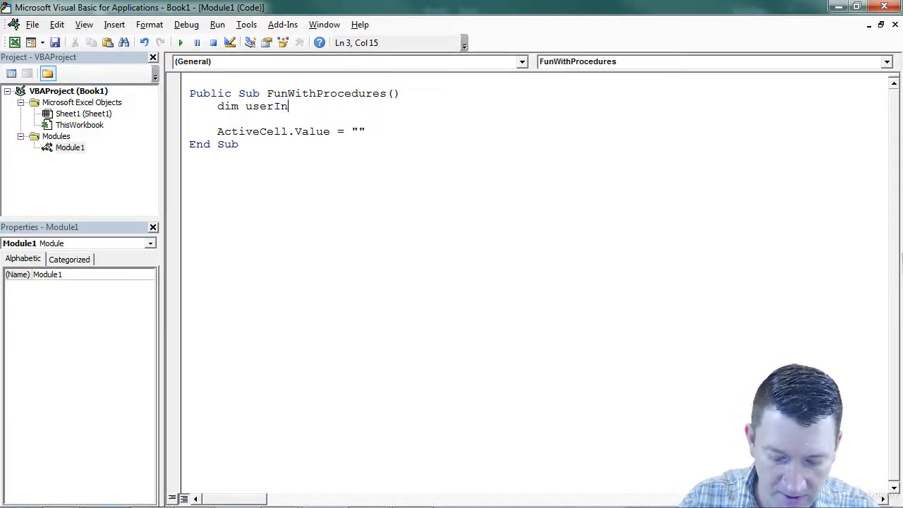
type("put")
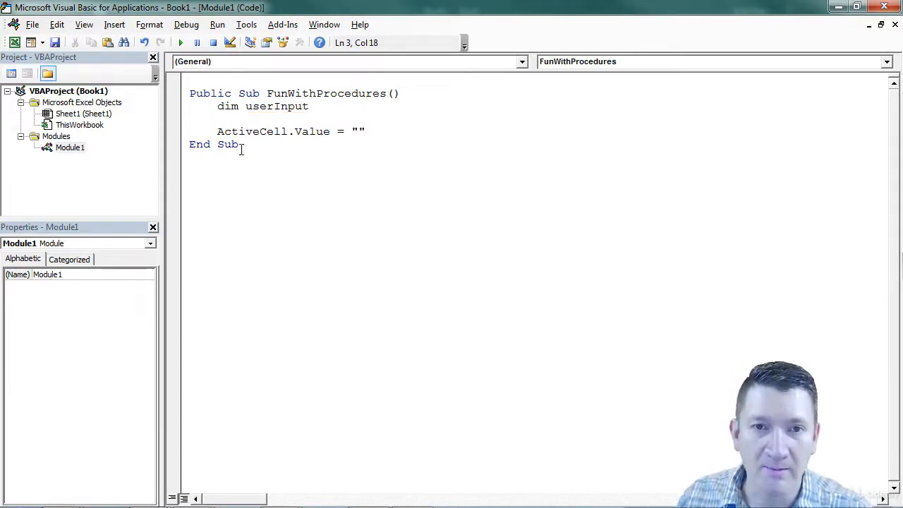
type("a")
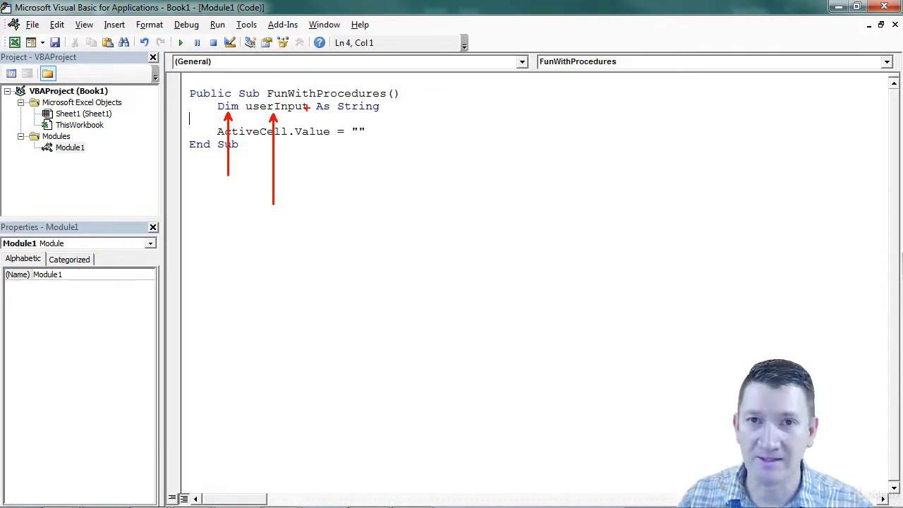
mouse_move(311, 110)
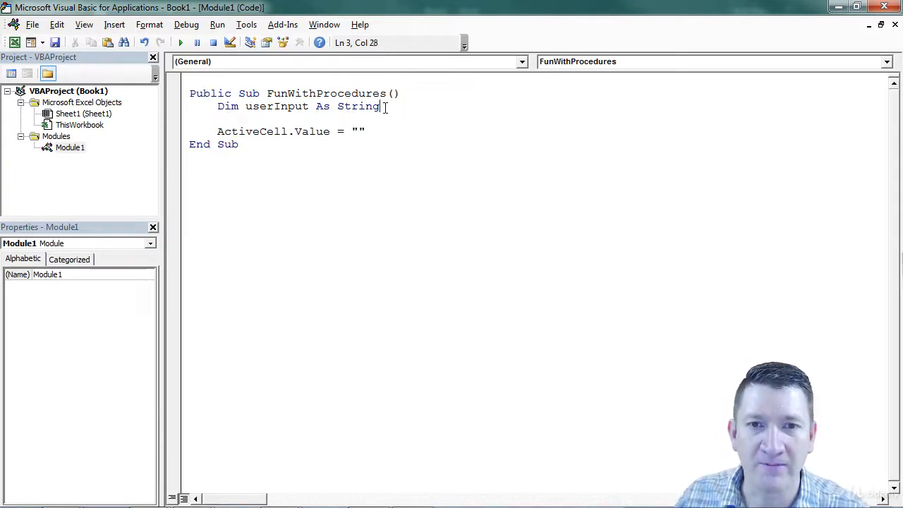
Step: Retype String as userInput's type and leave a blank line below the declaration
key("backspace")
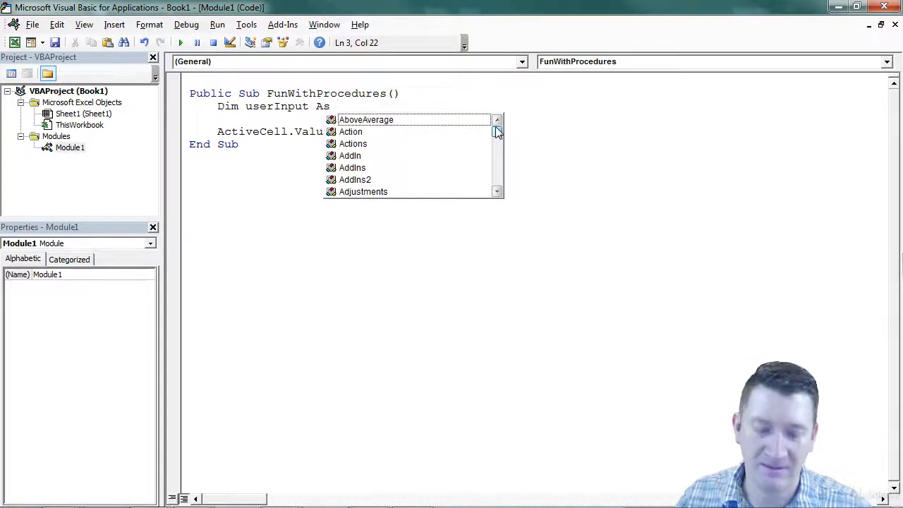
type("string")
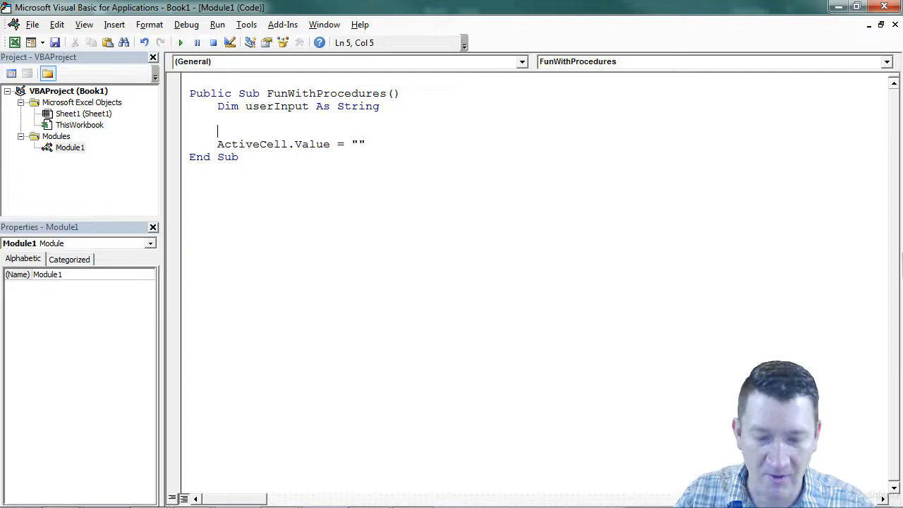
Step: Assign "Excel VBA" to userInput and set ActiveCell.Value to userInput
type("userinpu")
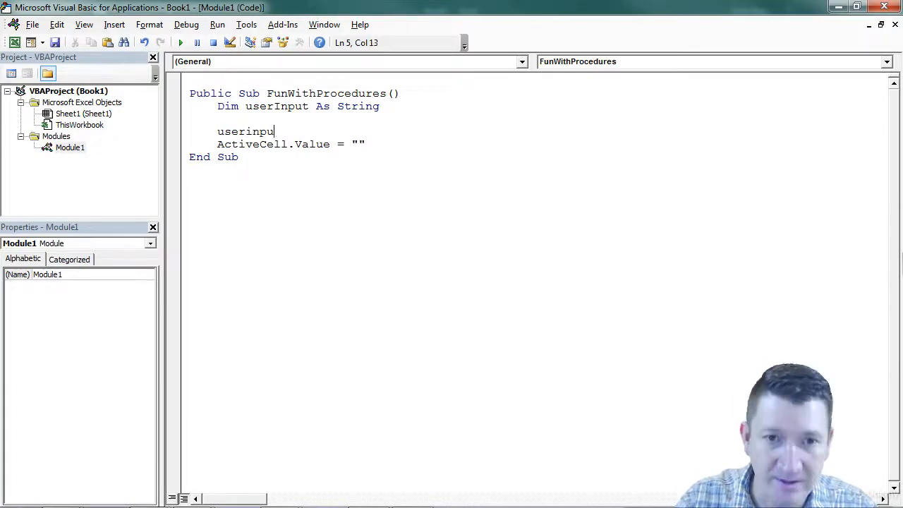
type("t")
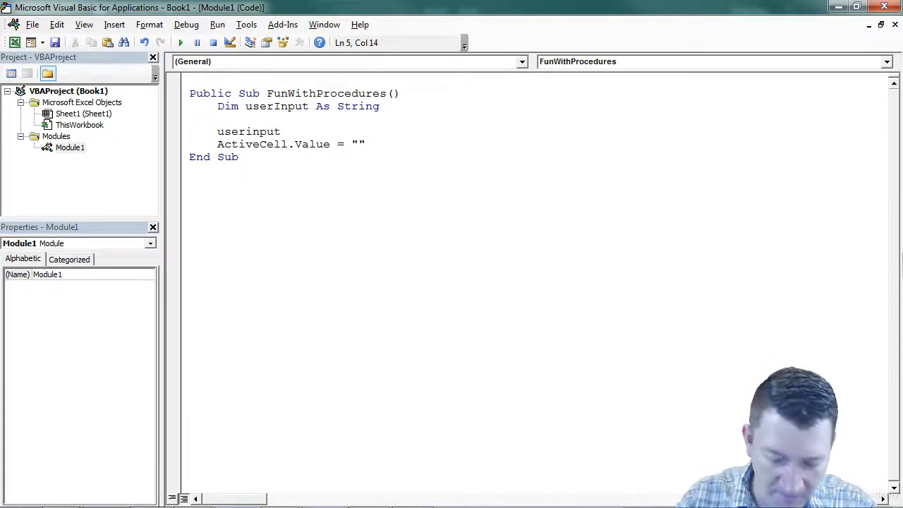
type("= \"Excel VBA")
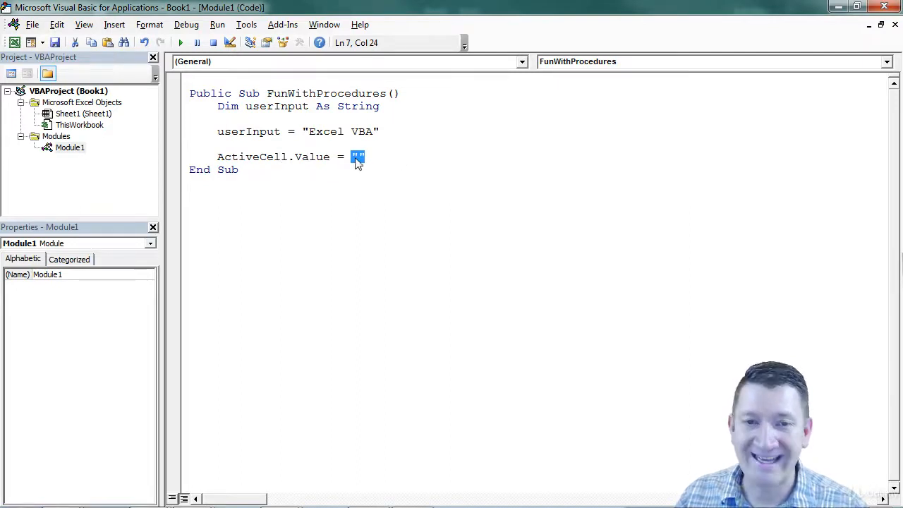
type("user")
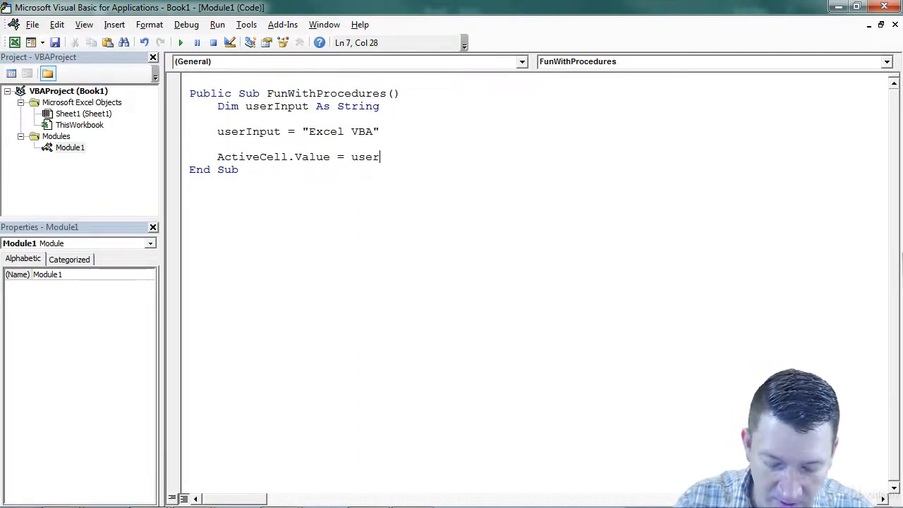
type("Input")
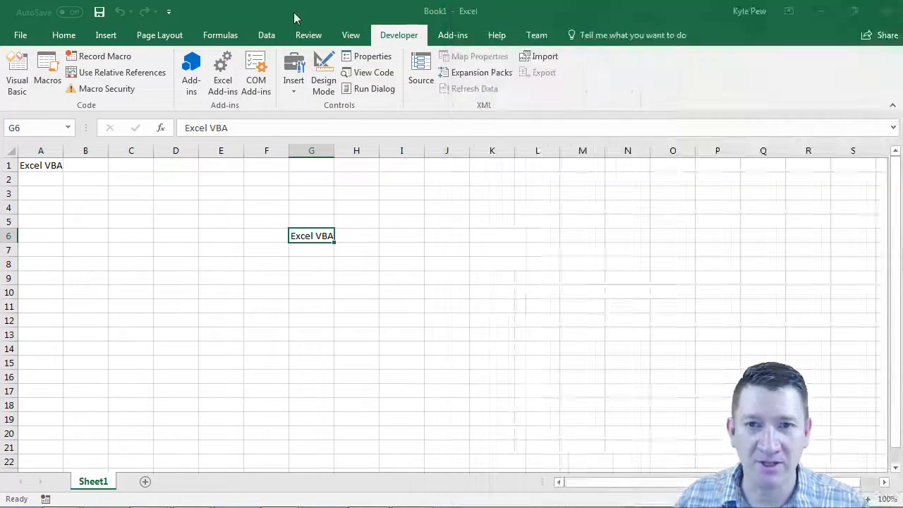
Step: Tile Excel beside the editor, target cell C9 and run the procedure so C9 shows Excel VBA
left_click(17, 73)
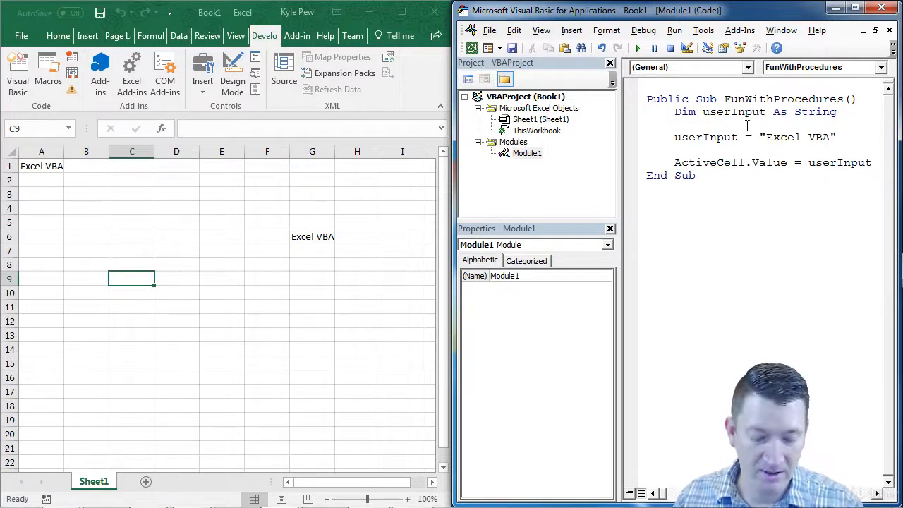
left_click(638, 48)
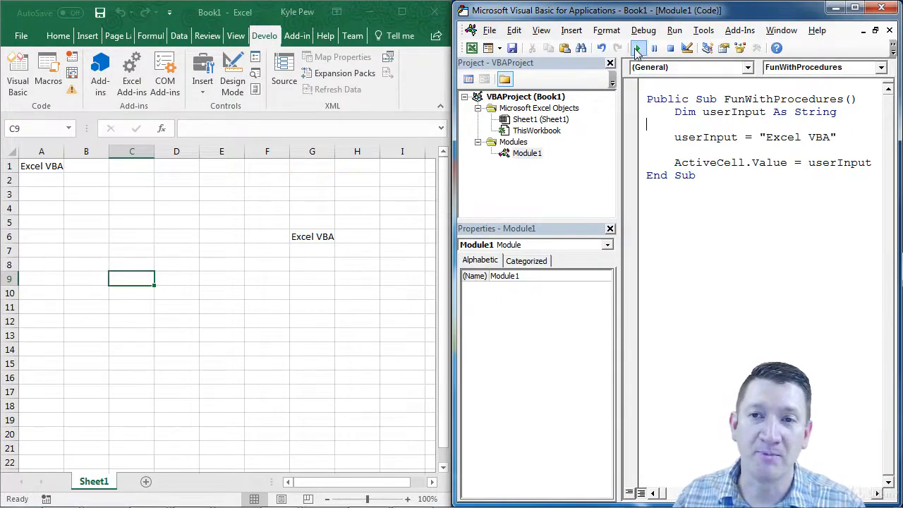
left_click(637, 48)
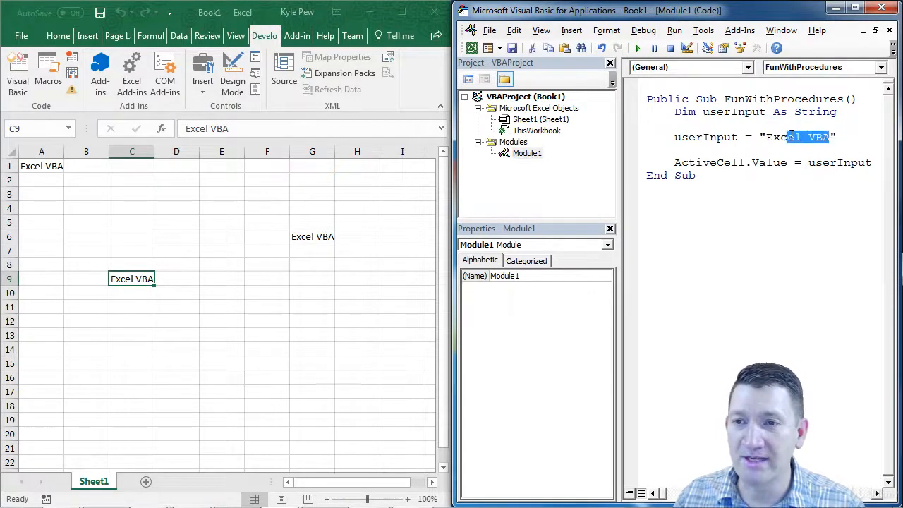
Step: Change userInput to "Hello World!" and rerun the procedure so C9 shows Hello World!
type("H")
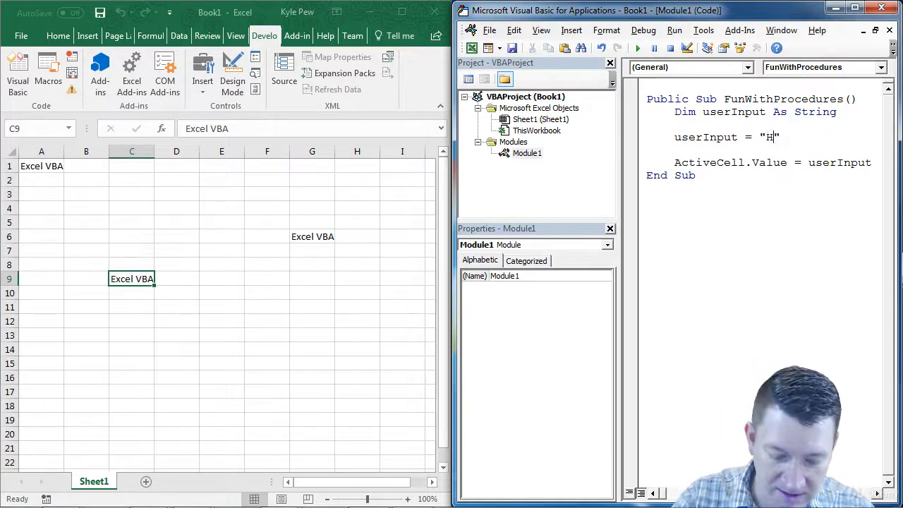
type("ello World")
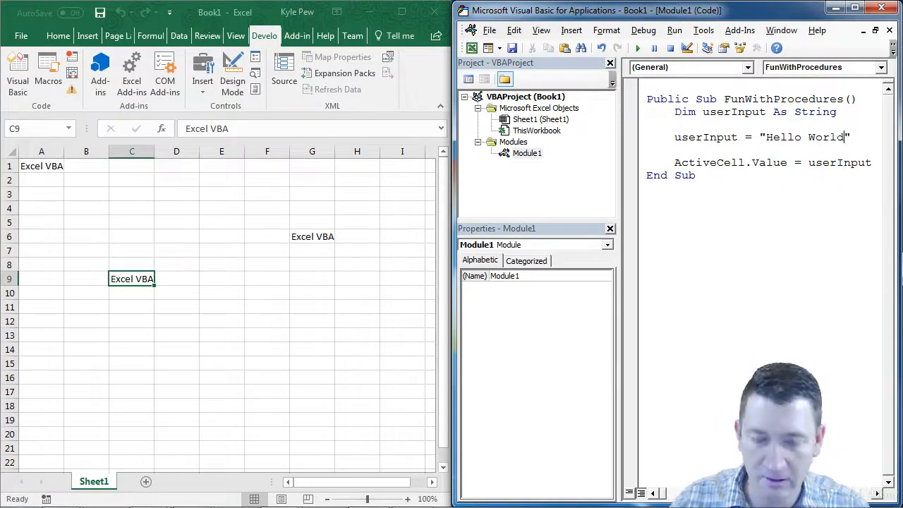
type("!")
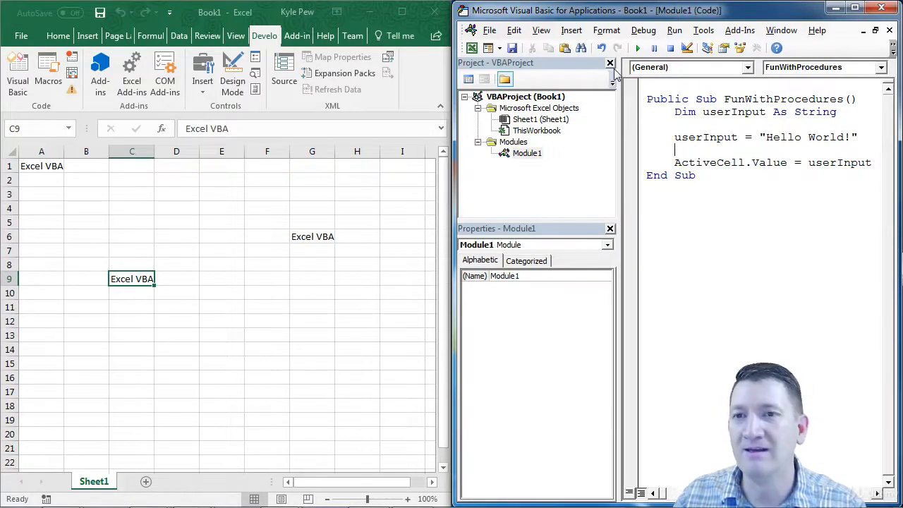
left_click(637, 48)
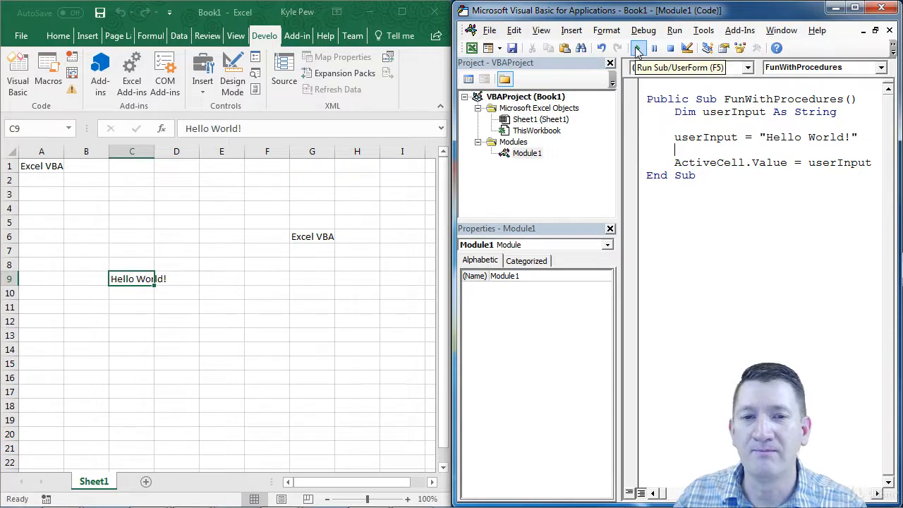
left_click(638, 48)
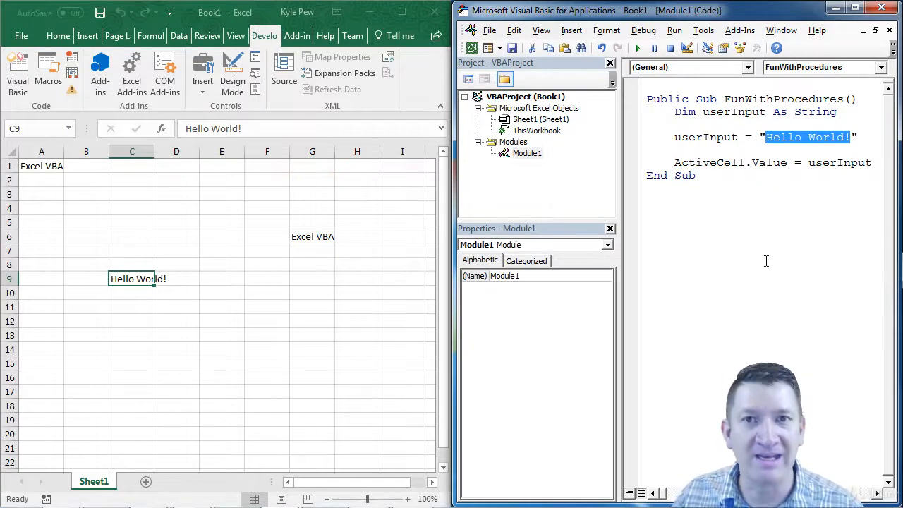
mouse_move(803, 313)
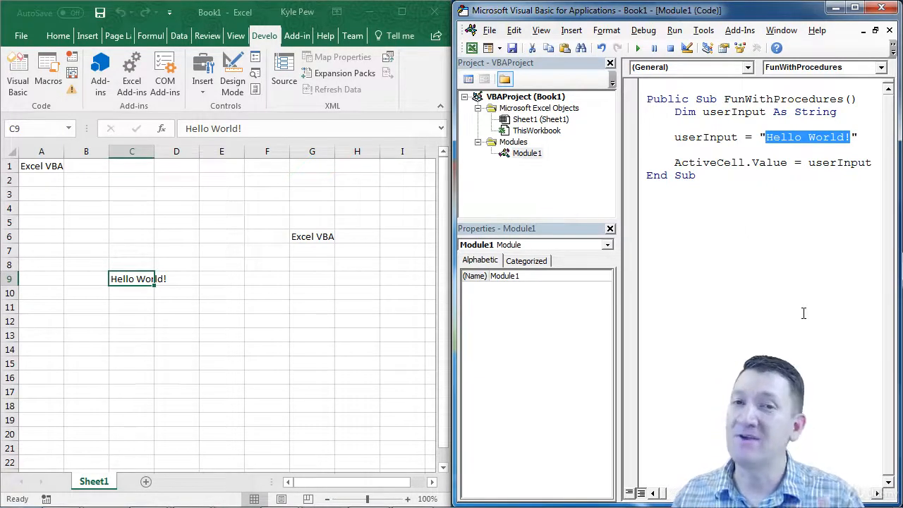